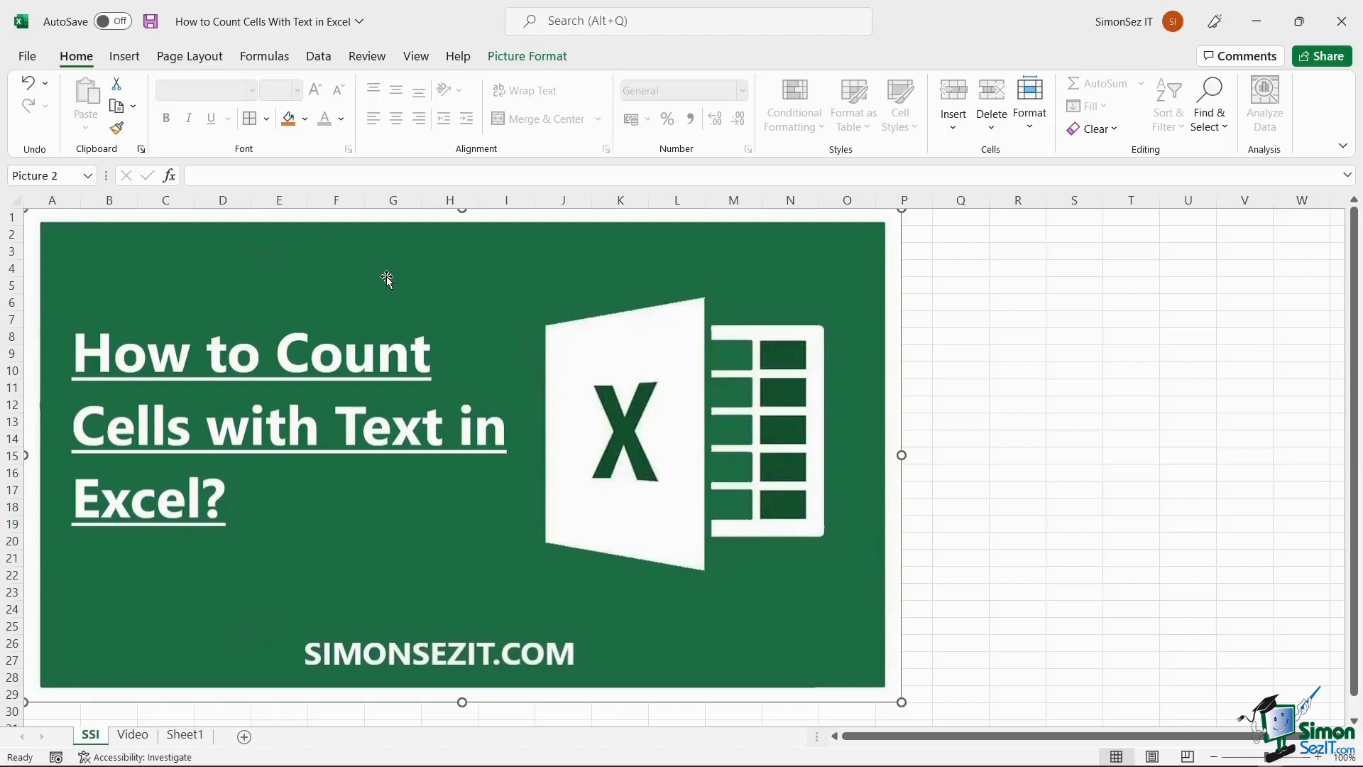
{"action": "mouse_move", "coordinate": [126, 720]}
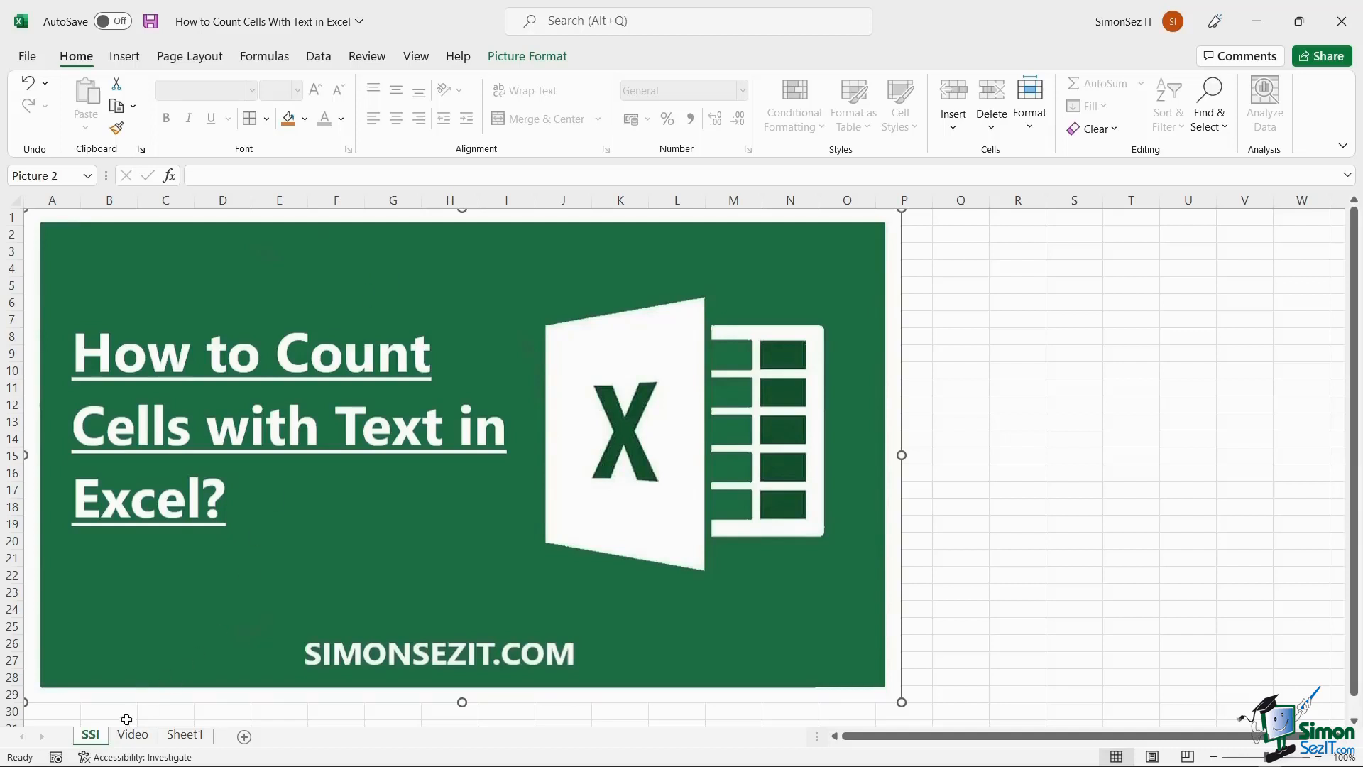
Step: Switch to the Video sheet and review A16's =COUNTIF(A5:A15,"*") returning 8
{"action": "left_click", "coordinate": [132, 734]}
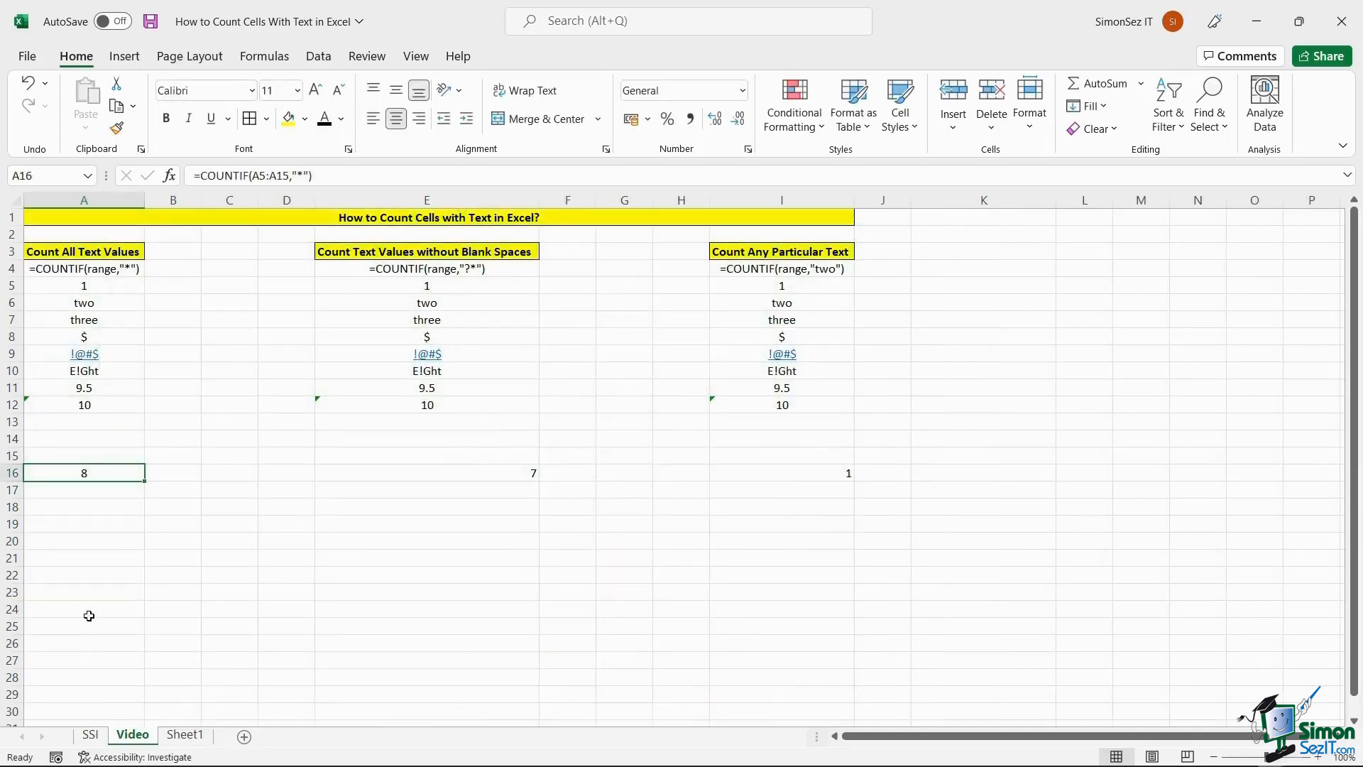
{"action": "mouse_move", "coordinate": [112, 487]}
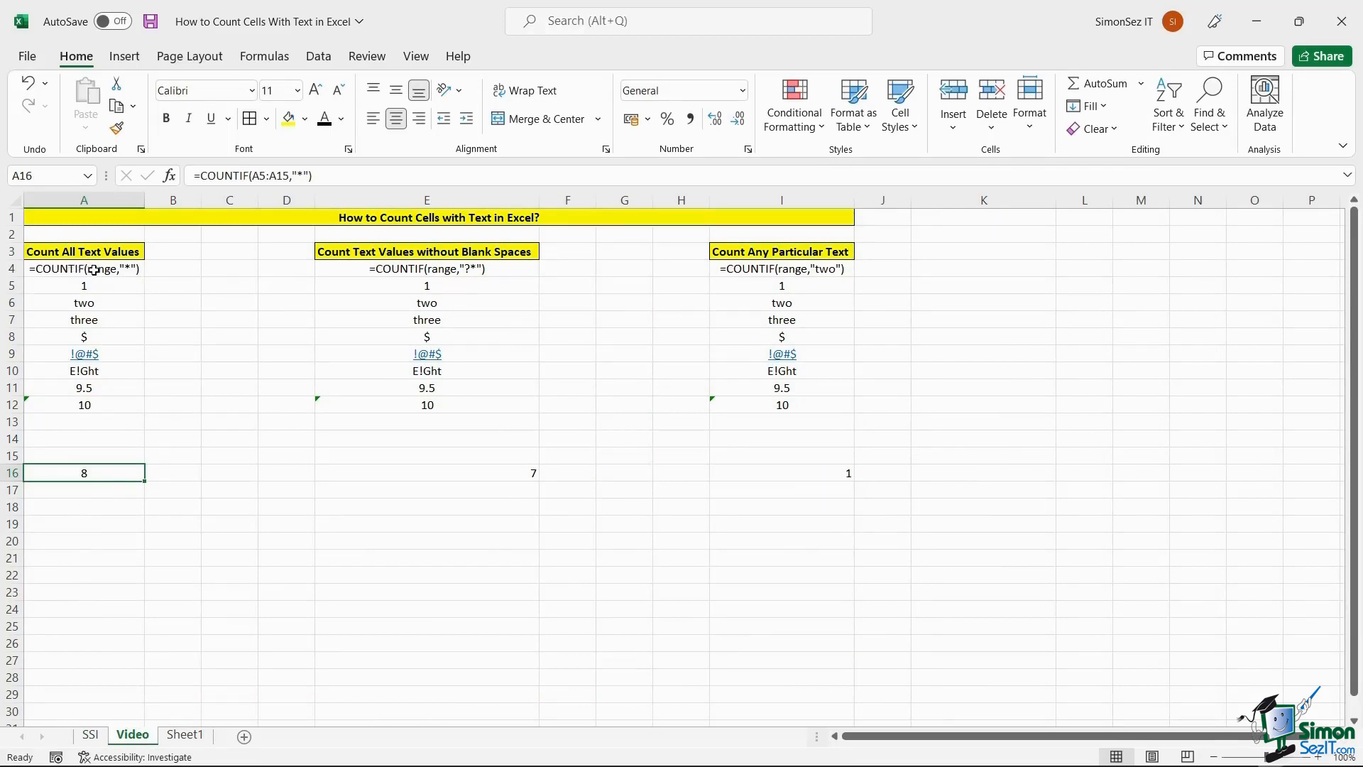
{"action": "left_click", "coordinate": [84, 268]}
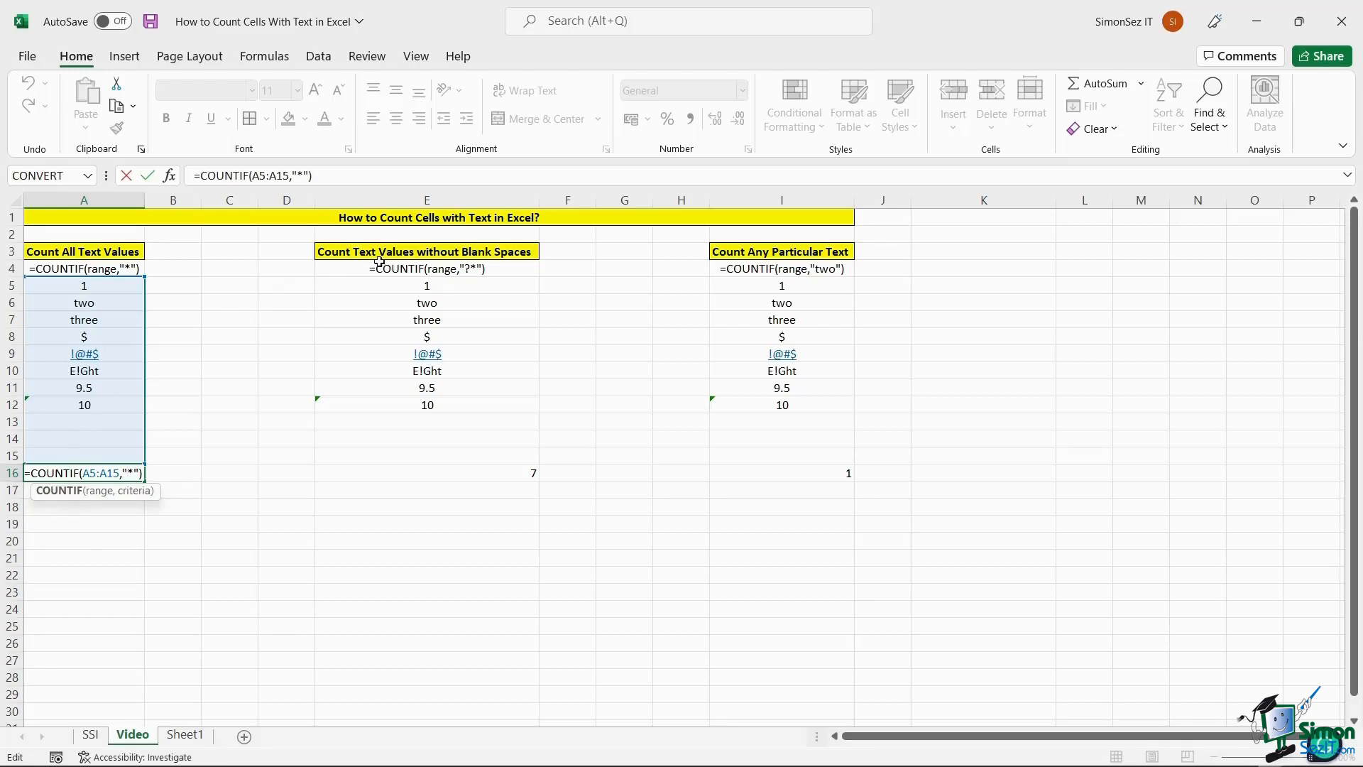
{"action": "left_click", "coordinate": [426, 268]}
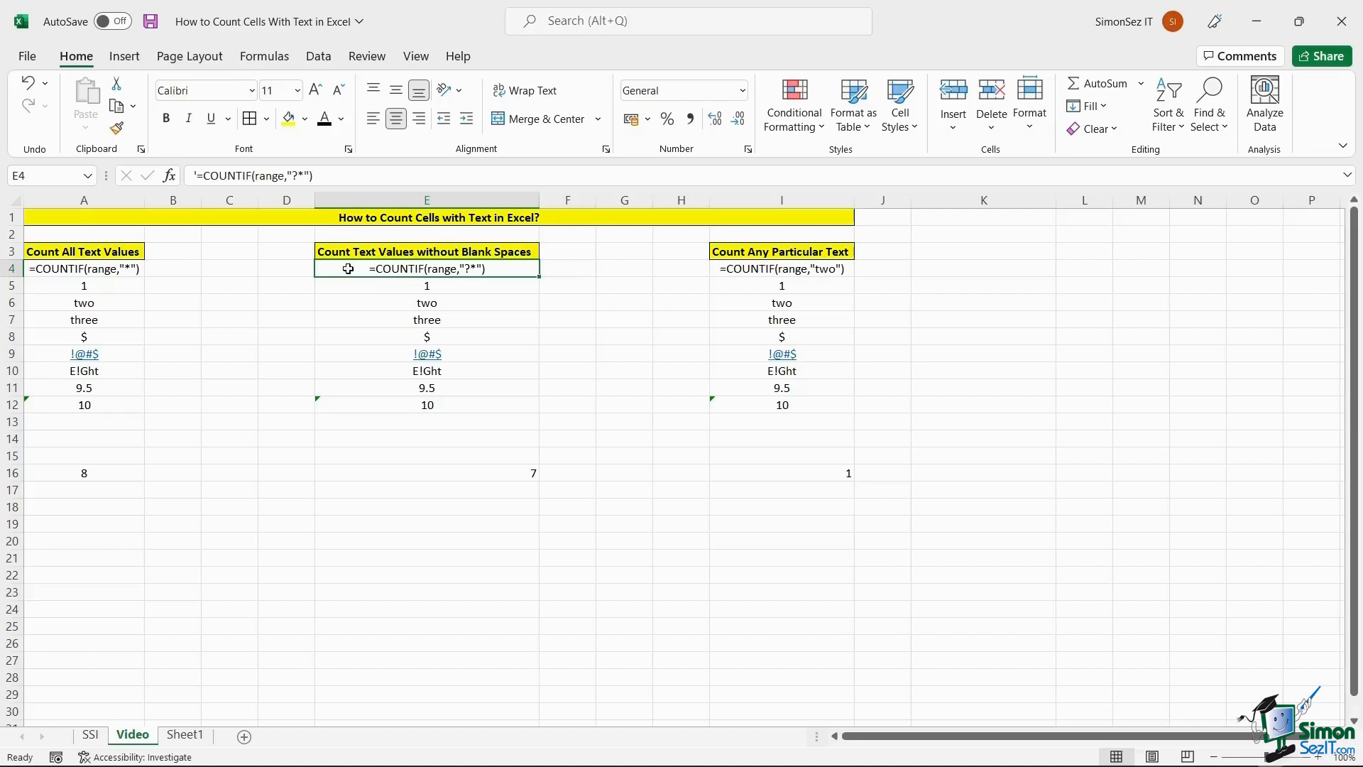
Step: Open the E4 example label '=COUNTIF(range,"?*") for editing
{"action": "double_click", "coordinate": [426, 268]}
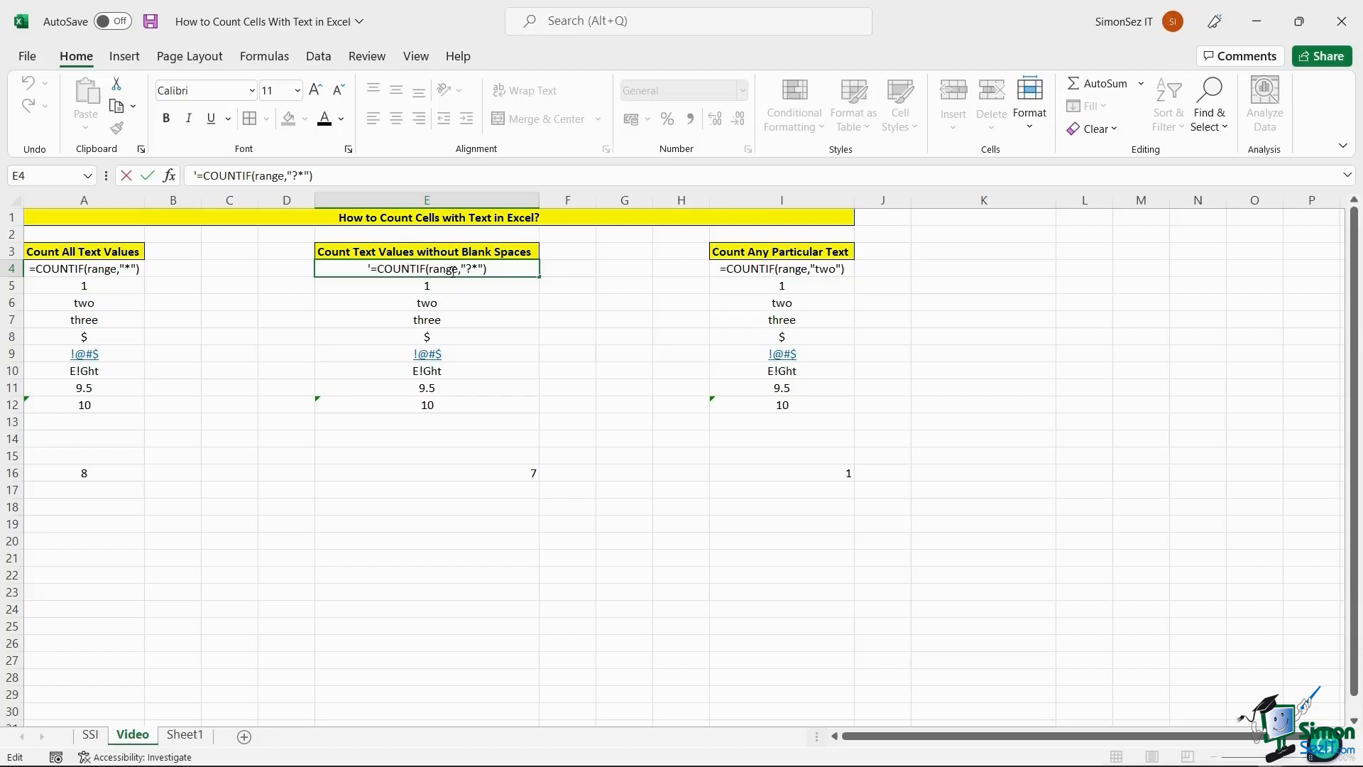
{"action": "mouse_move", "coordinate": [424, 467]}
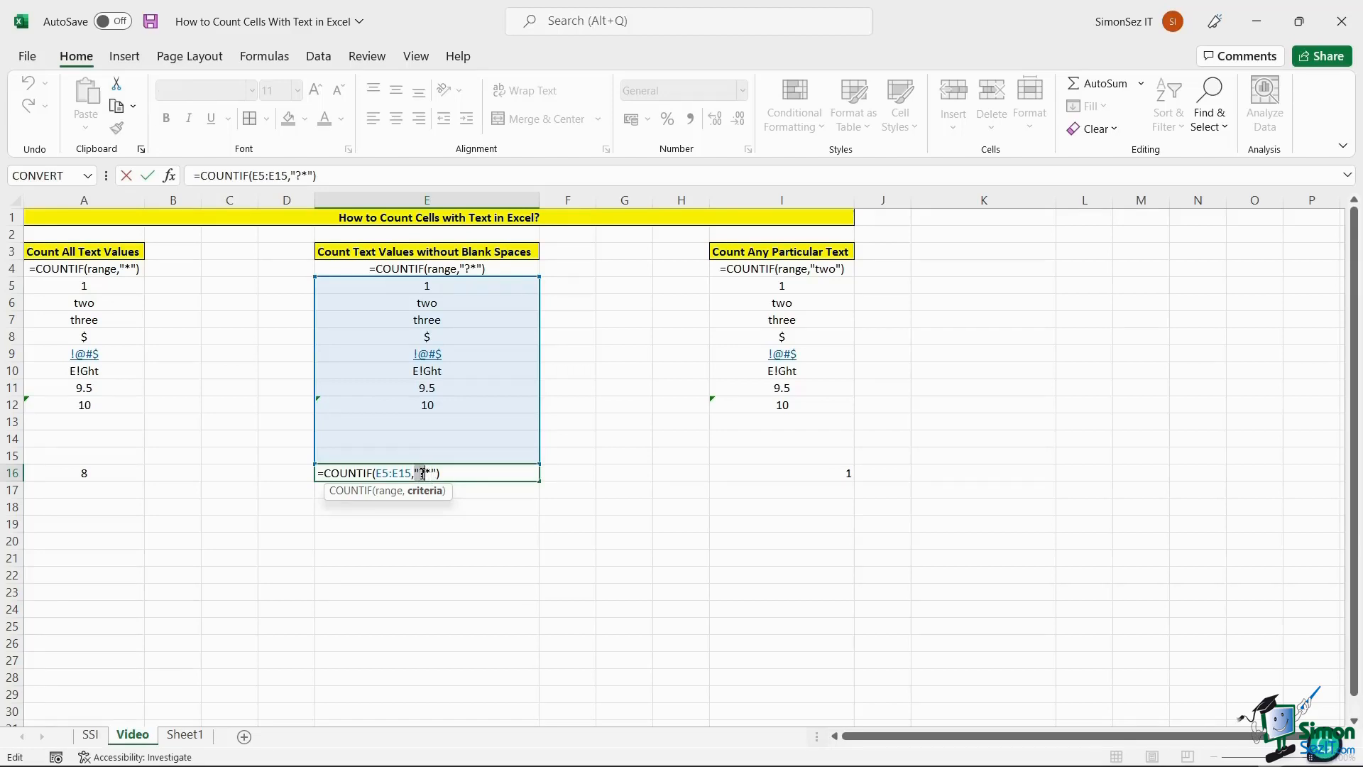
{"action": "mouse_move", "coordinate": [452, 473]}
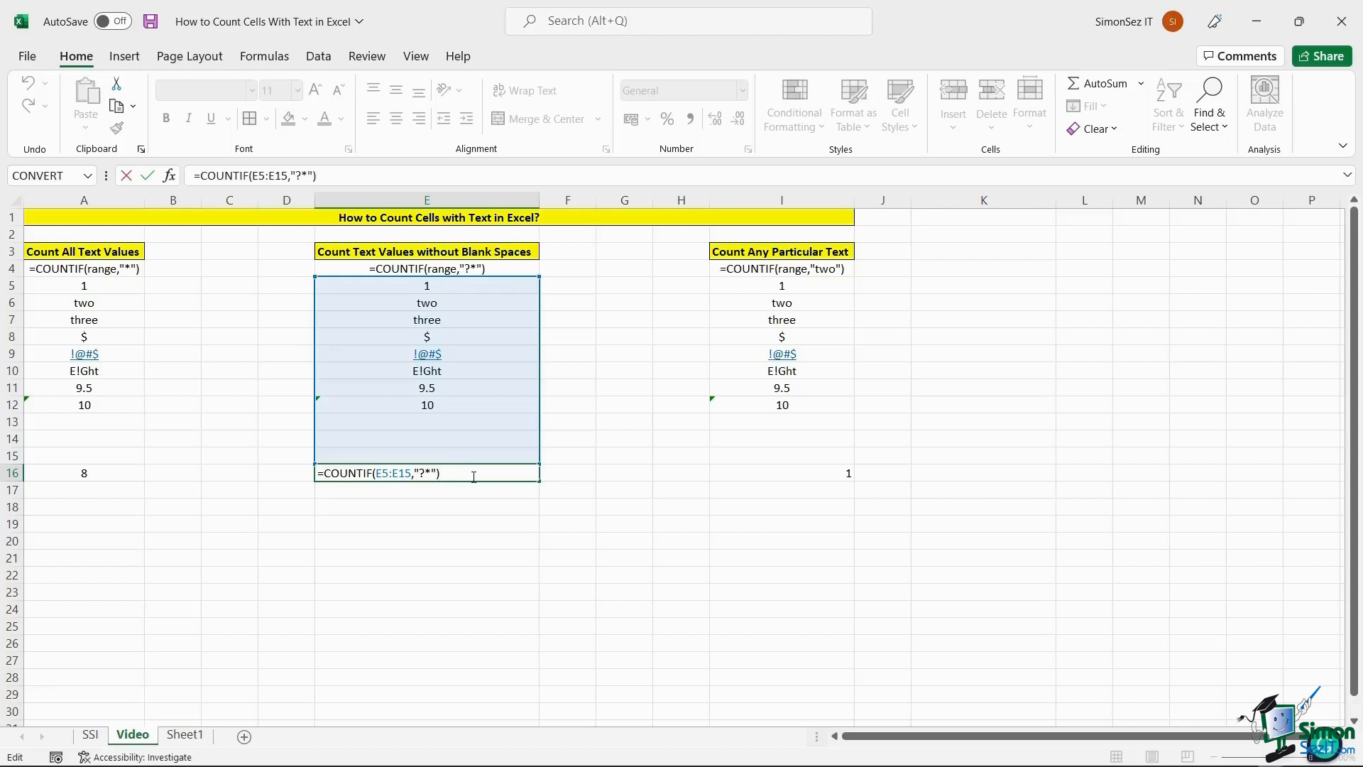
{"action": "mouse_move", "coordinate": [763, 340]}
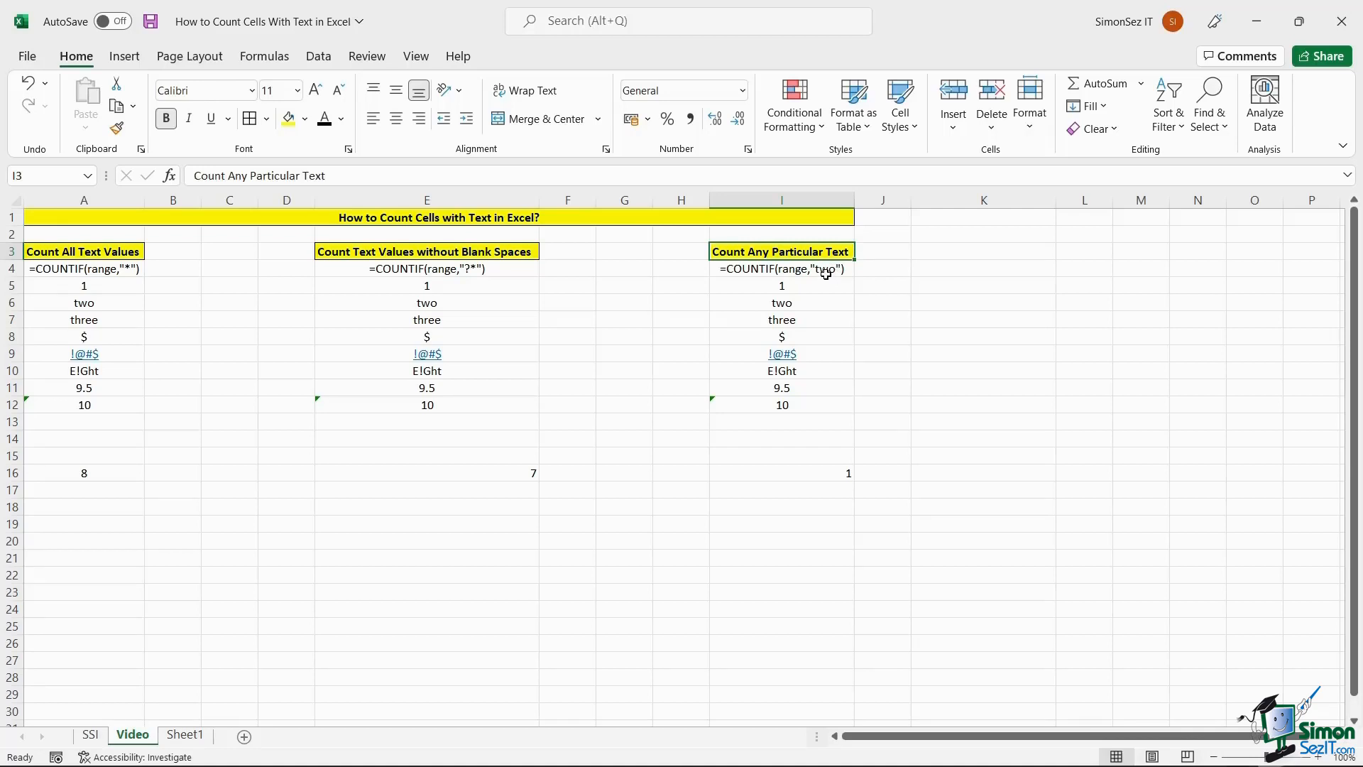
{"action": "mouse_move", "coordinate": [824, 272]}
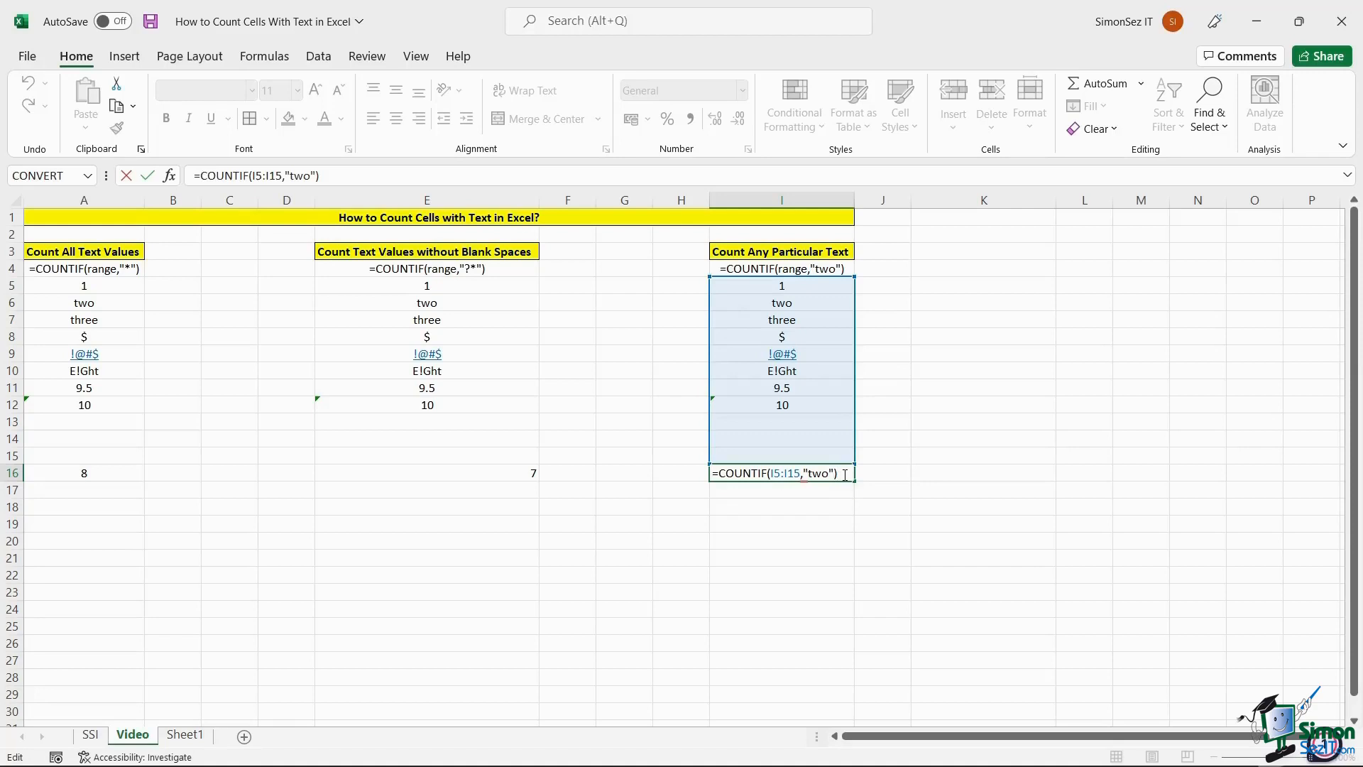
Step: Commit the I16 COUNTIF formula, leaving row 16 showing 8, 7 and 1
{"action": "key", "text": "Return"}
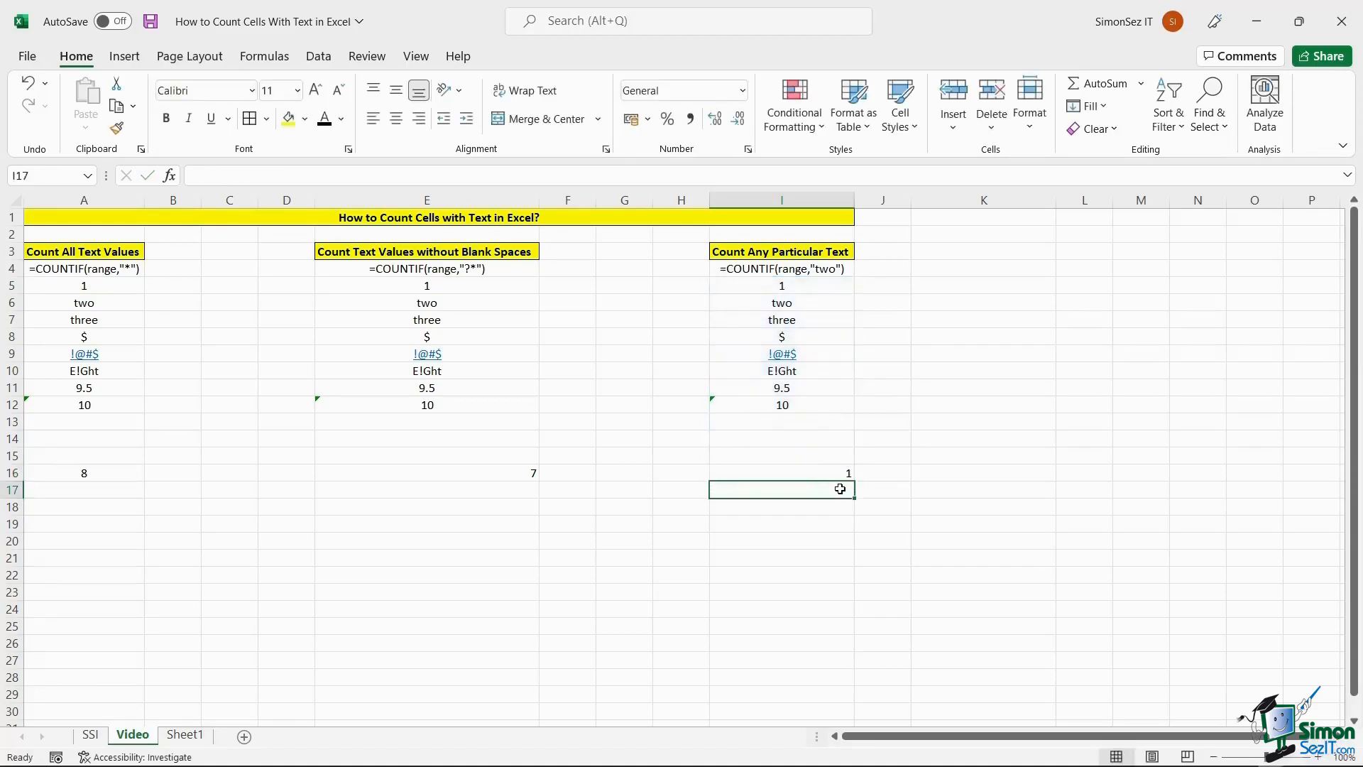
{"action": "mouse_move", "coordinate": [121, 528]}
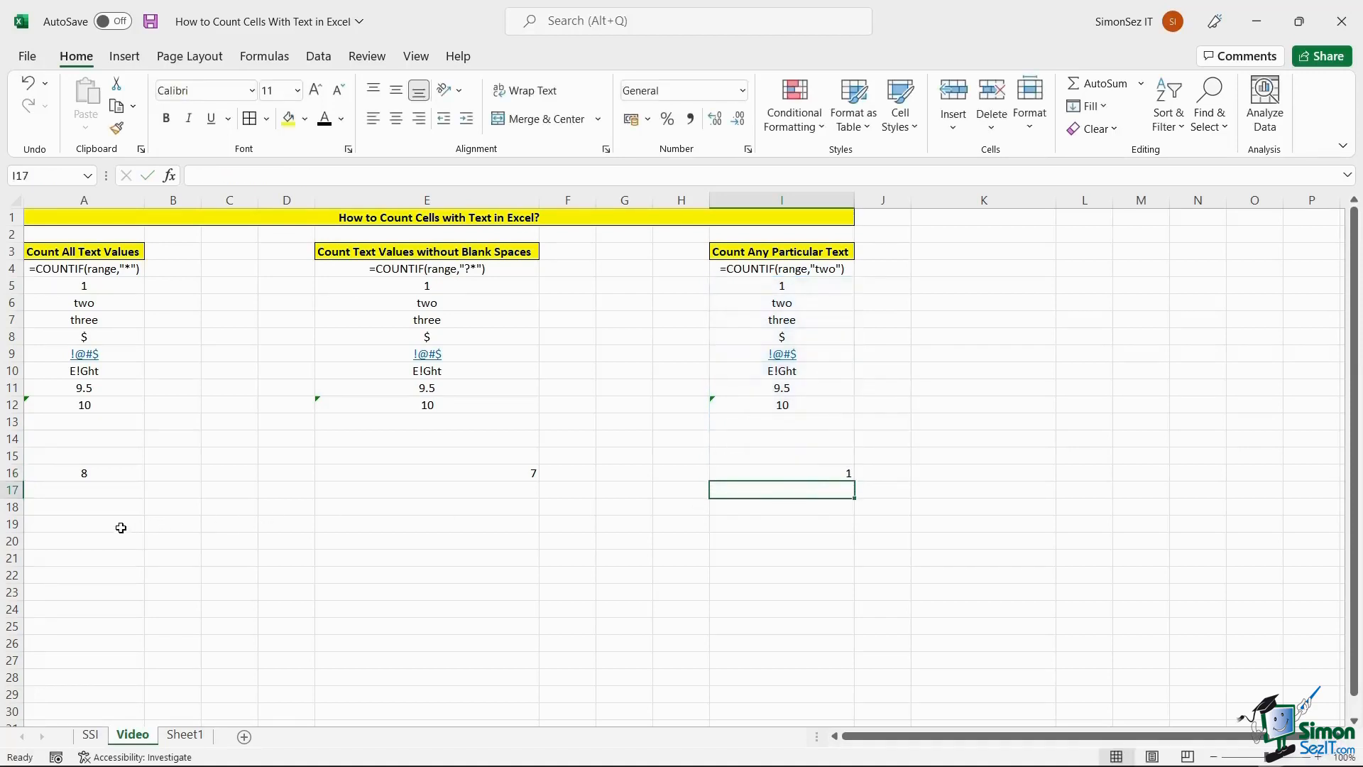